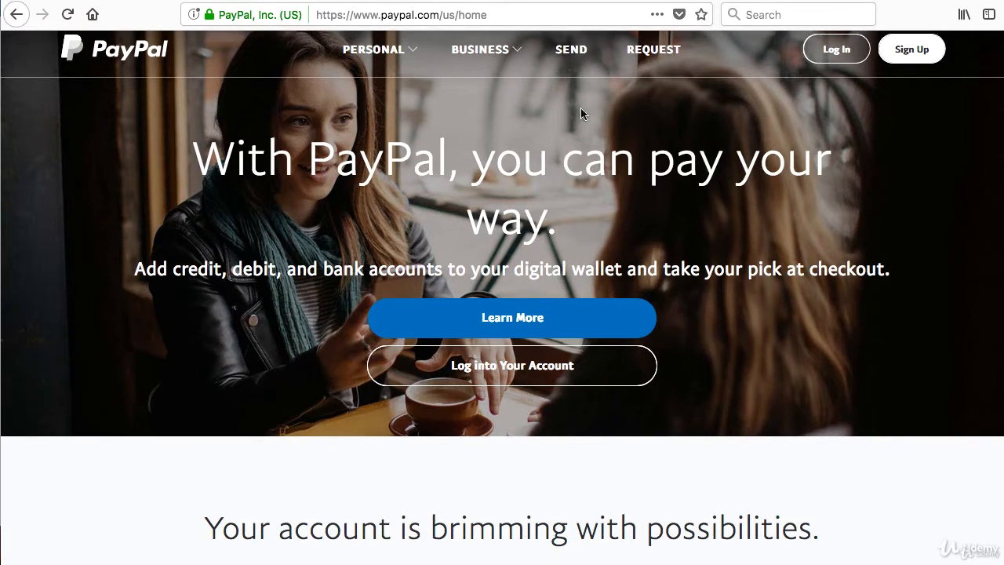
mouse_move(882, 66)
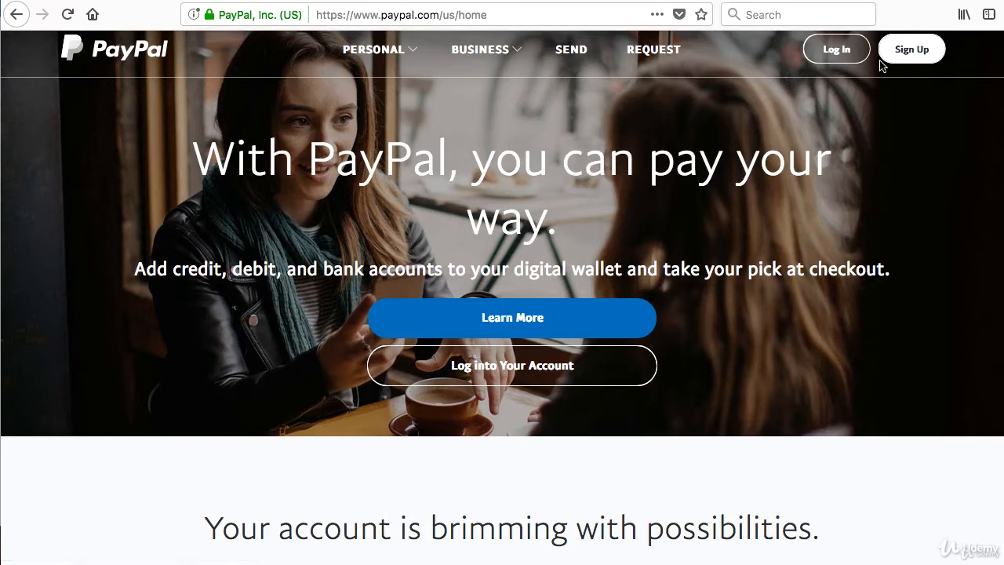
mouse_move(373, 49)
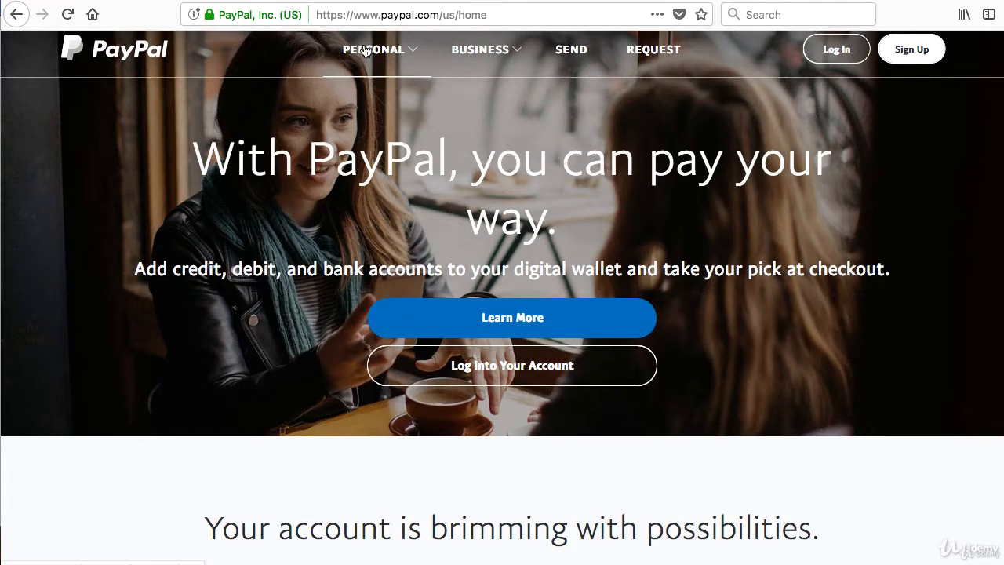
Step: Browse the personal account features overview pages before signing up
left_click(373, 48)
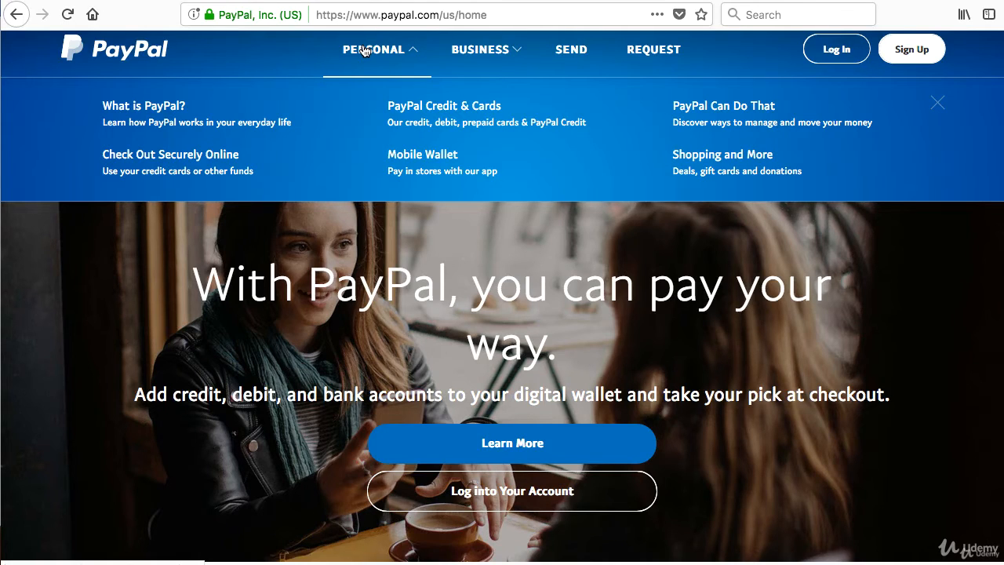
left_click(480, 49)
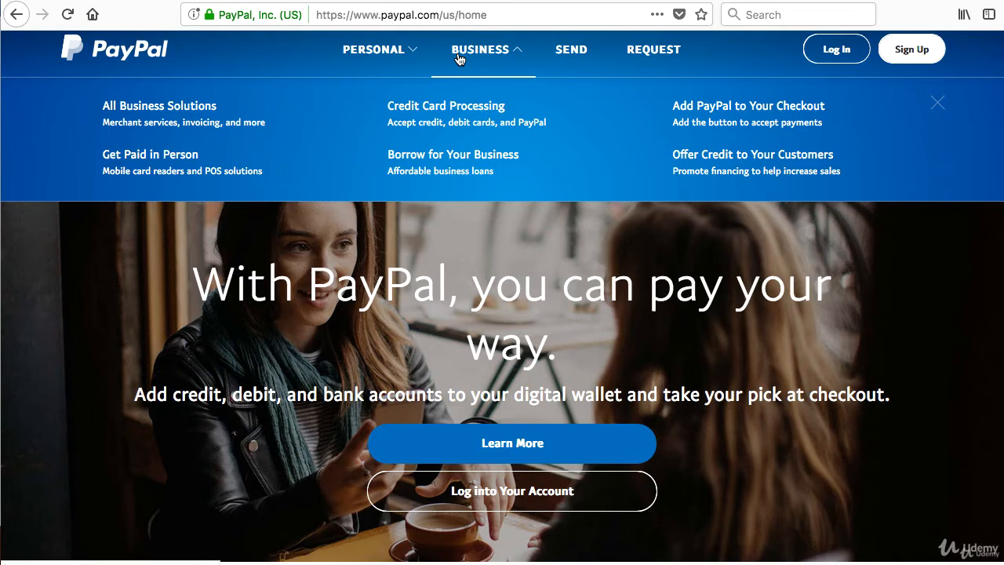
mouse_move(452, 60)
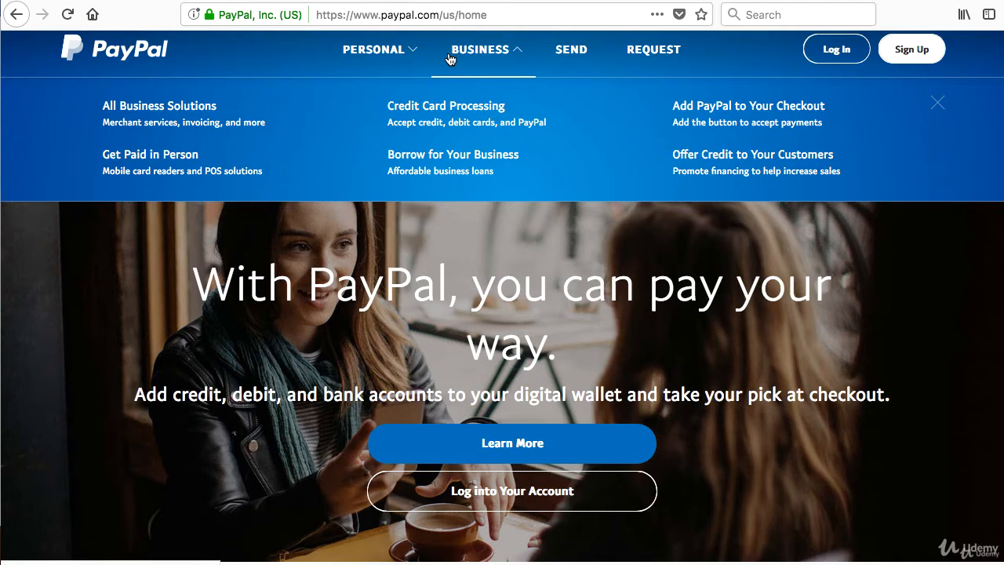
left_click(373, 48)
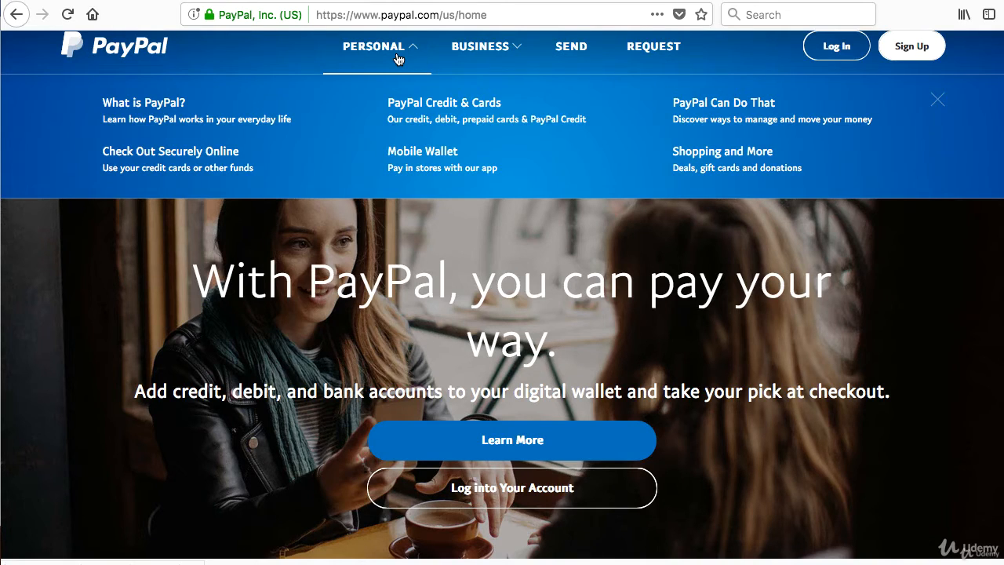
mouse_move(911, 45)
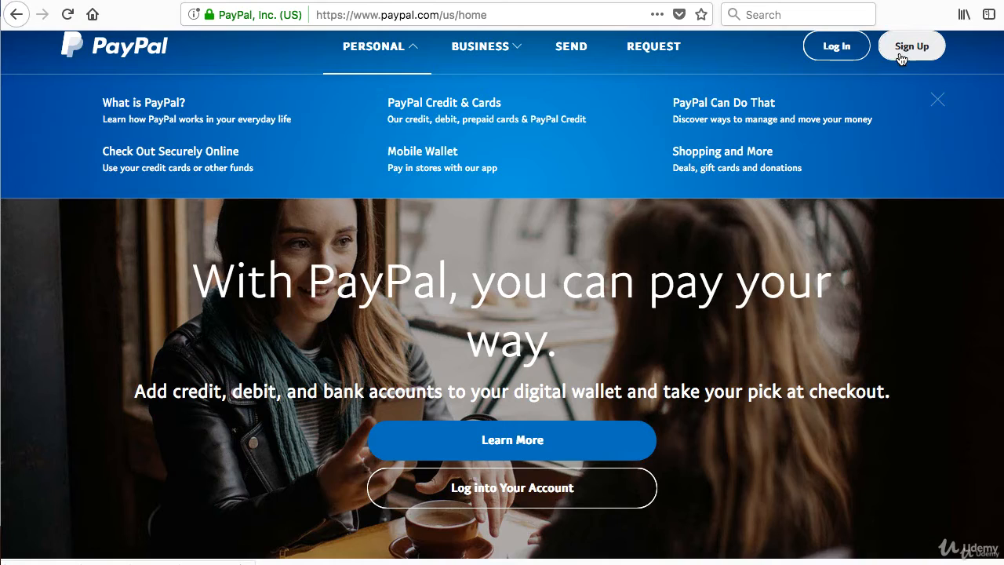
mouse_move(382, 52)
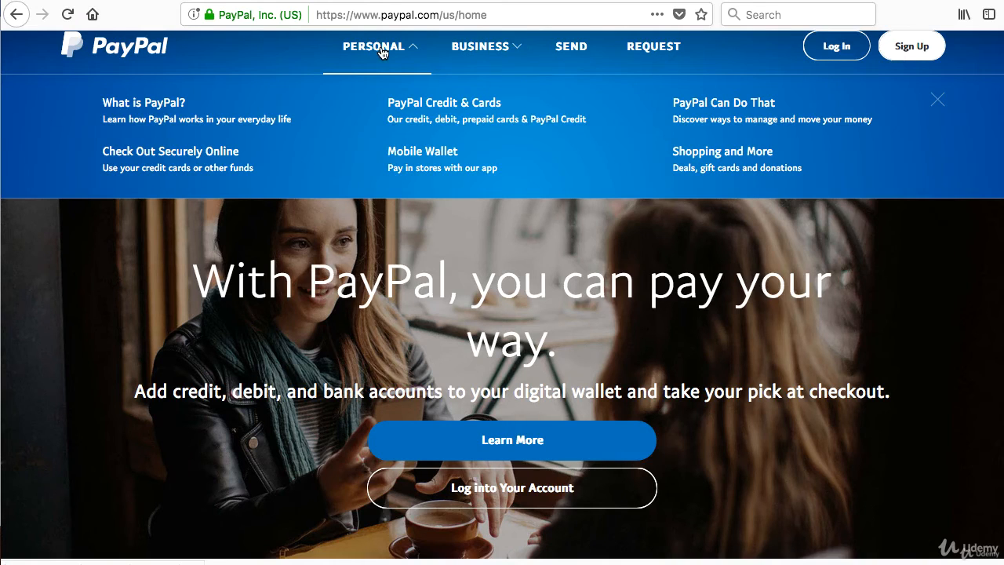
mouse_move(900, 59)
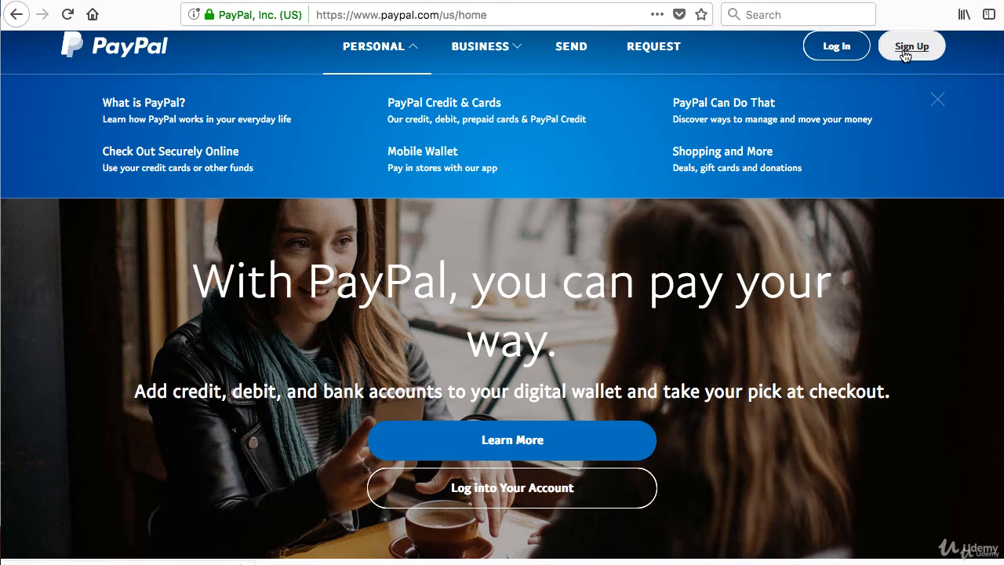
Step: Begin sign-up and choose Business Account to reach the plan comparison
left_click(912, 45)
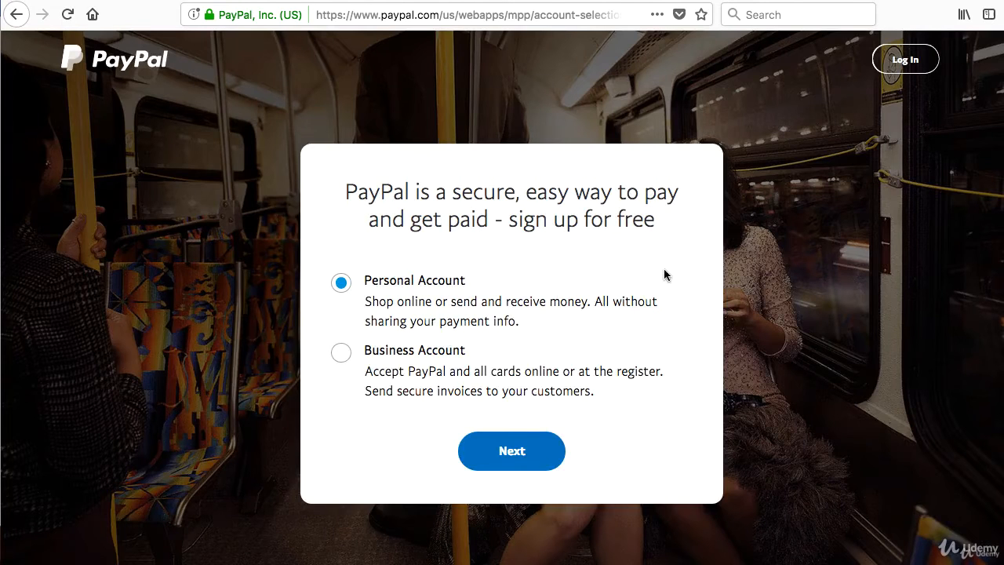
mouse_move(411, 357)
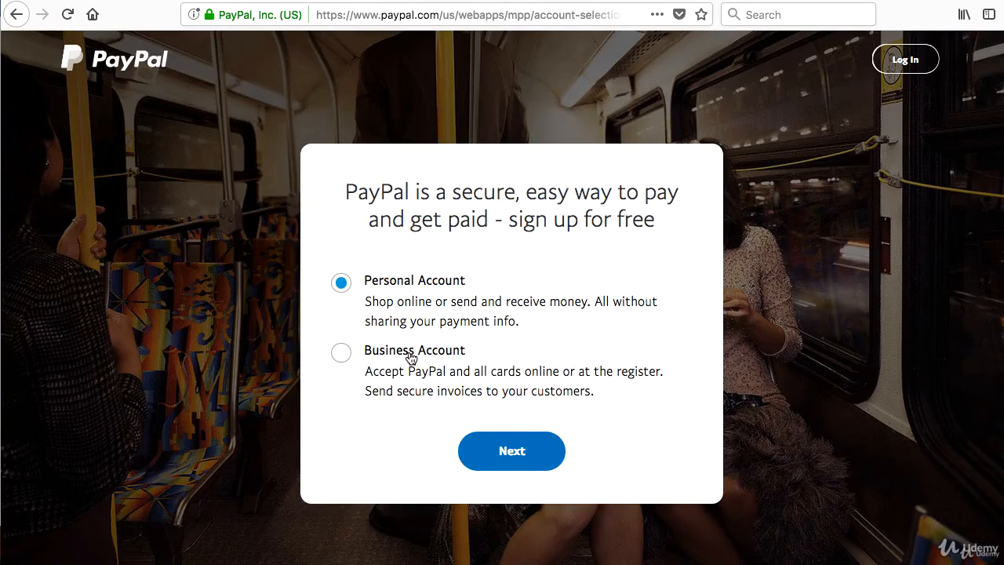
mouse_move(512, 451)
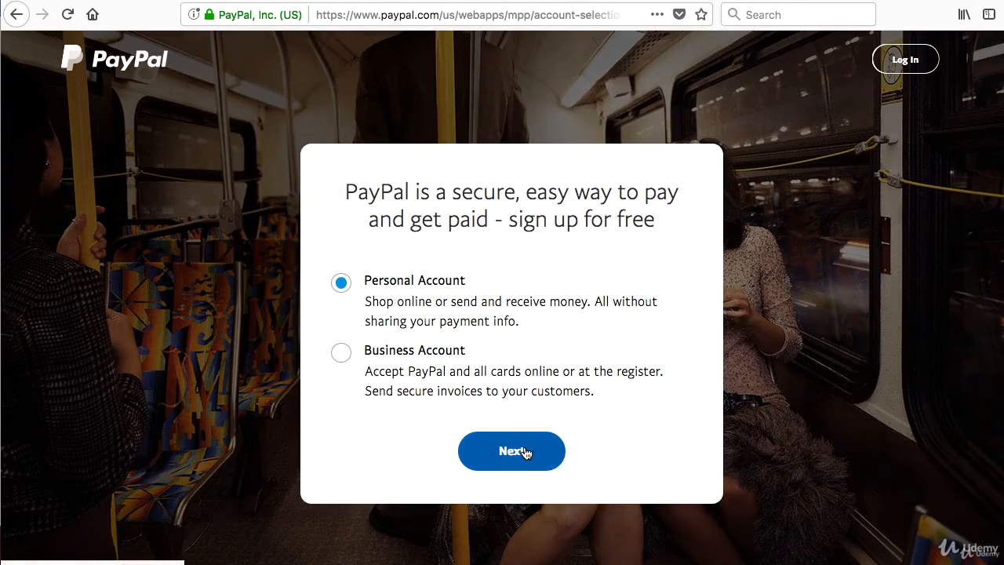
left_click(341, 353)
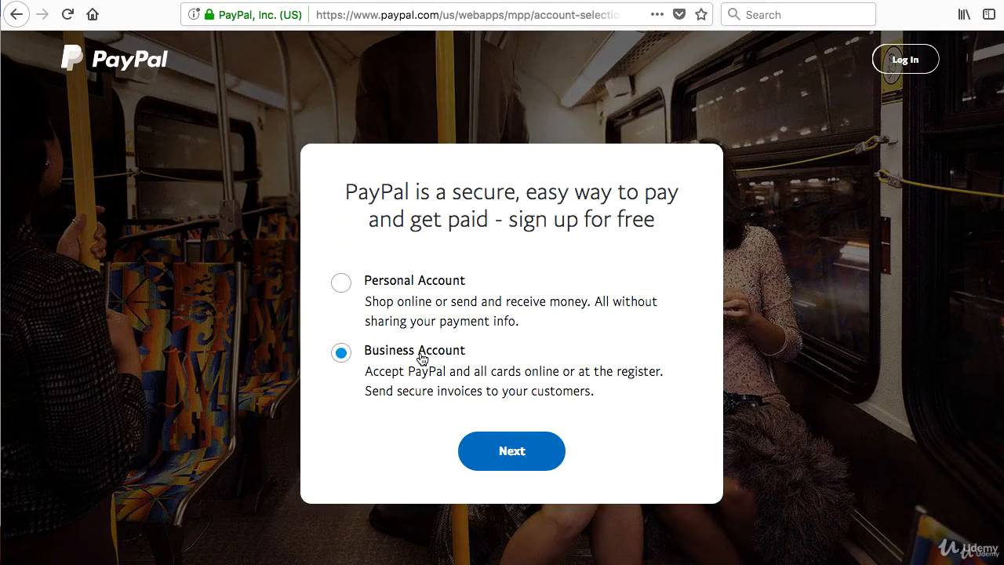
left_click(511, 451)
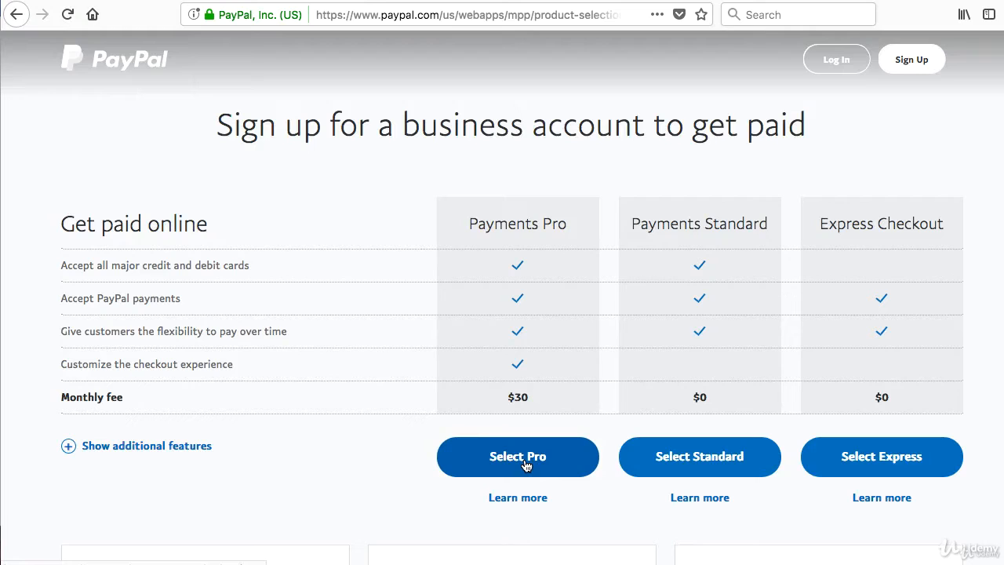
mouse_move(342, 408)
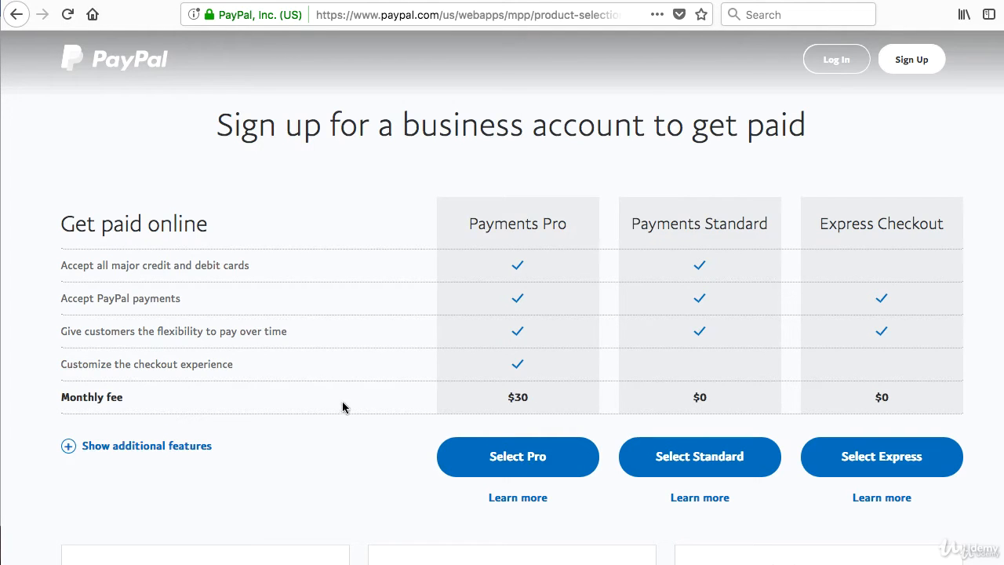
mouse_move(571, 230)
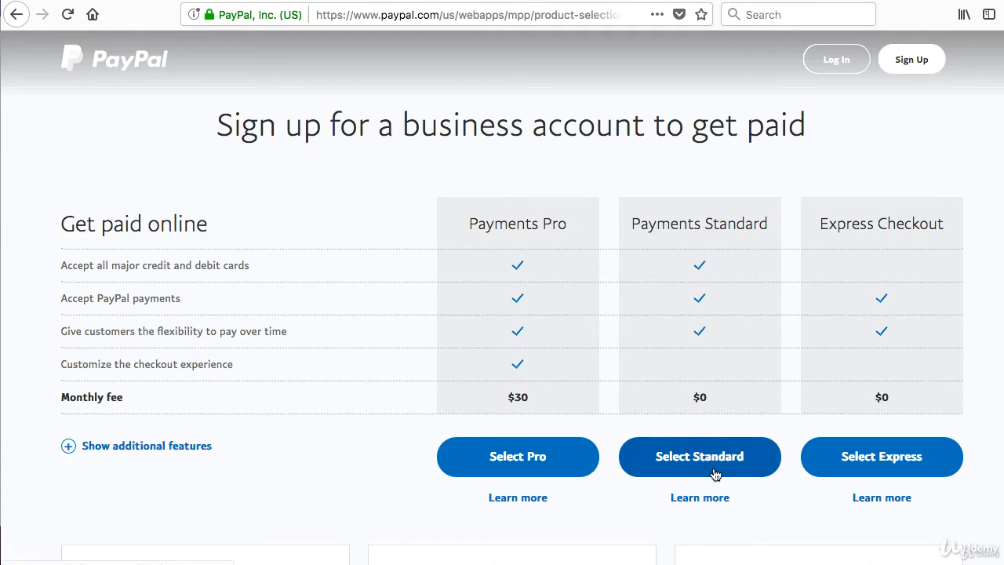
mouse_move(970, 260)
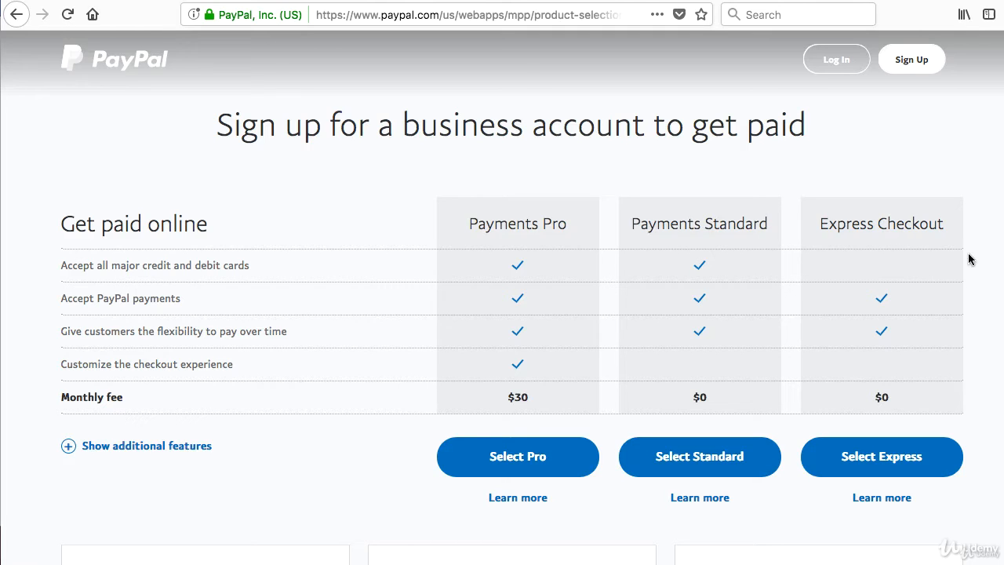
mouse_move(734, 235)
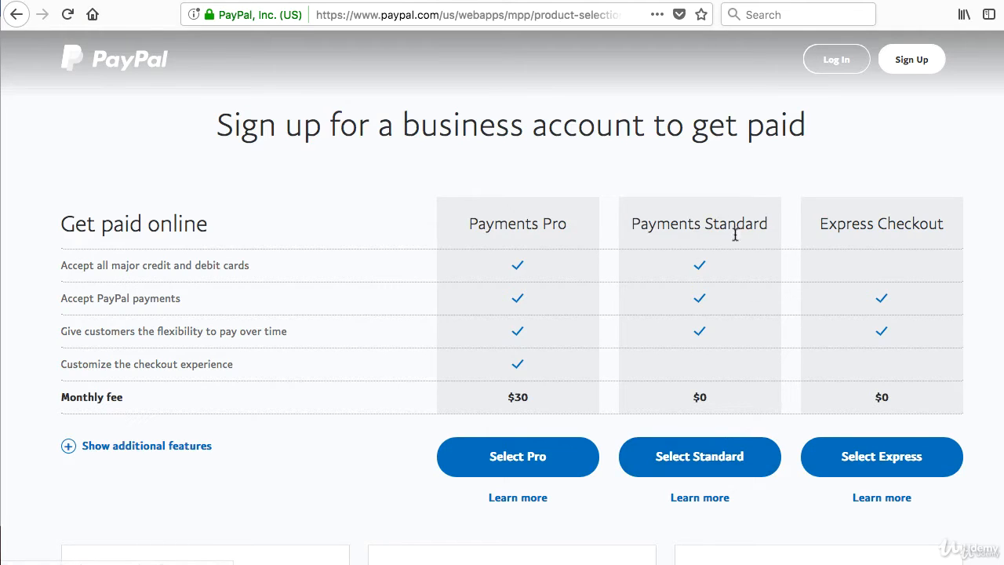
mouse_move(699, 457)
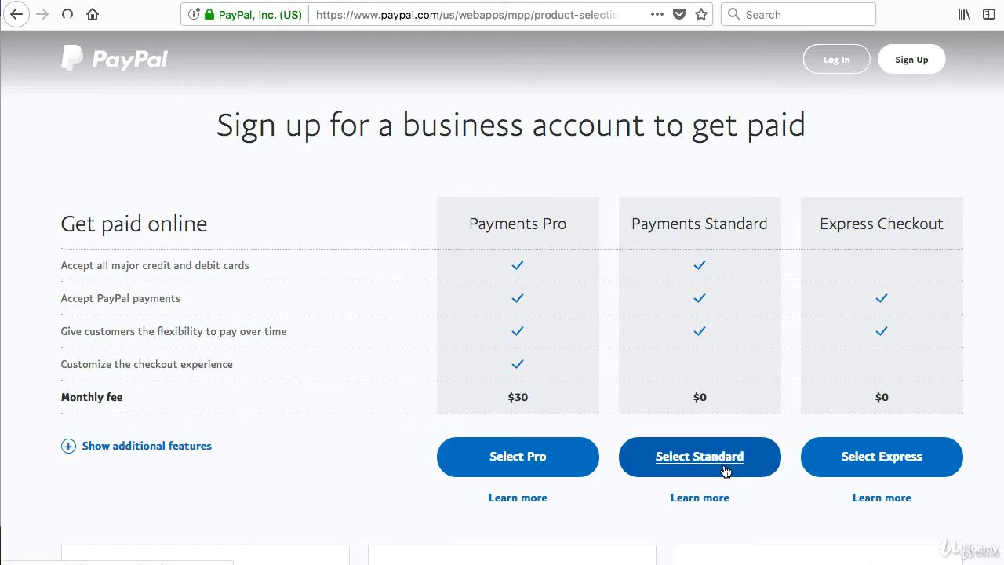
Step: Select the Payments Standard plan and reach the email and password fields
left_click(700, 456)
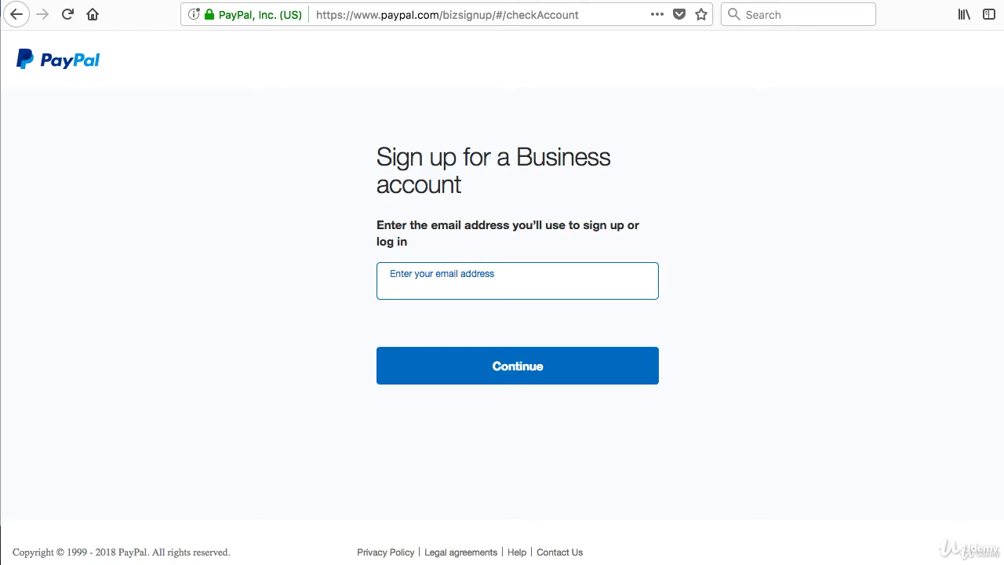
left_click(517, 279)
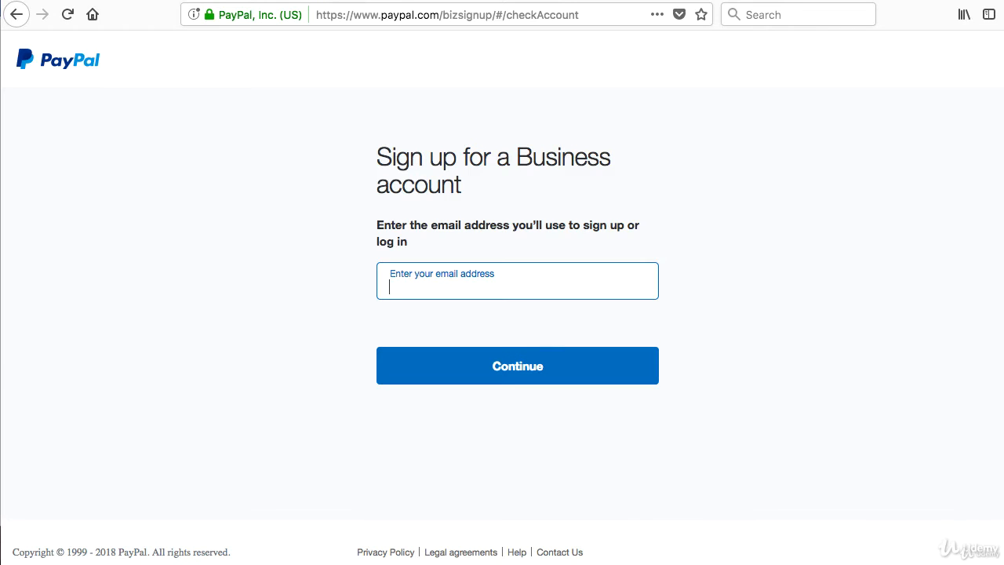
left_click(517, 364)
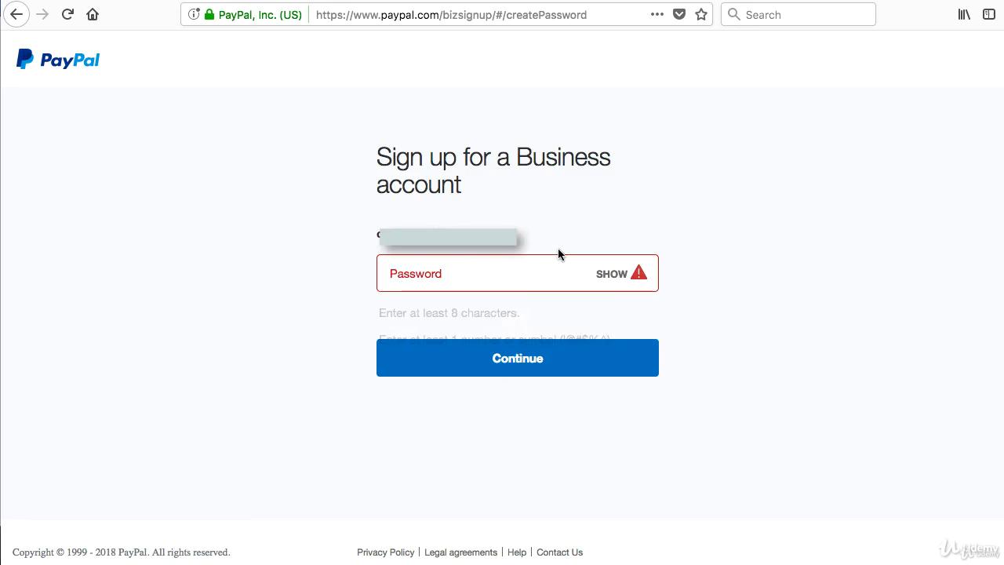
Step: Enter a password of at least 8 characters with a number or symbol
type("E")
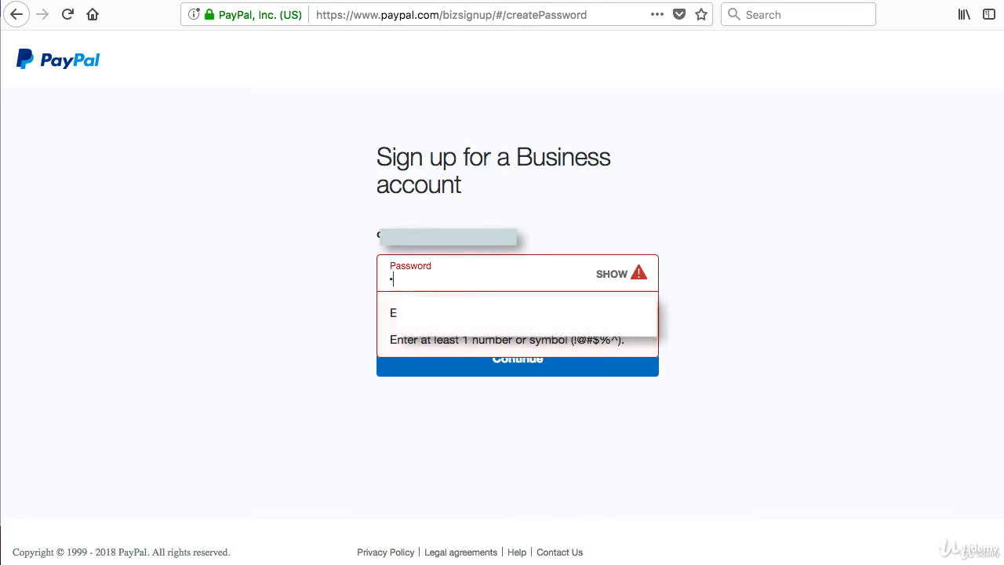
type("•••")
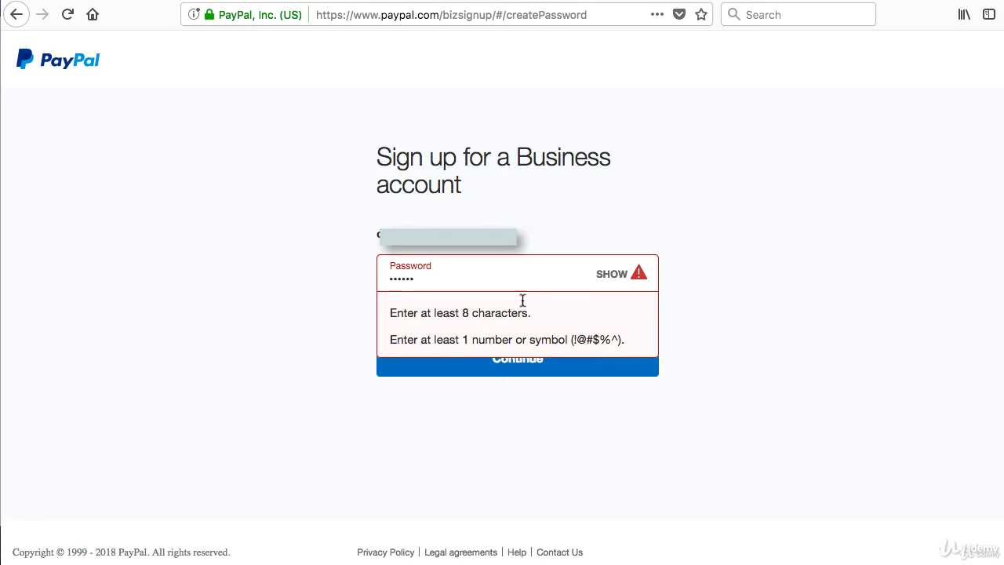
mouse_move(524, 317)
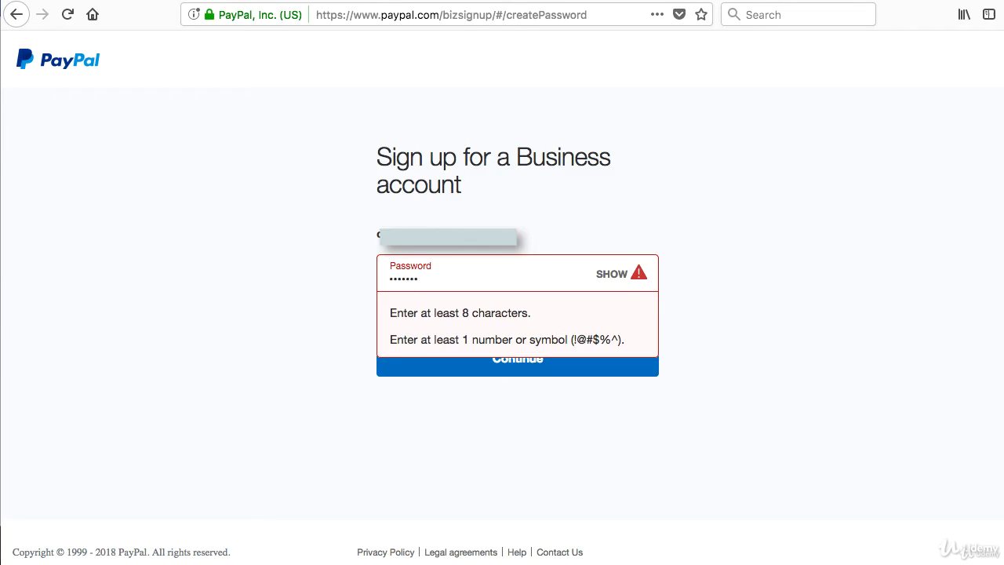
type("•")
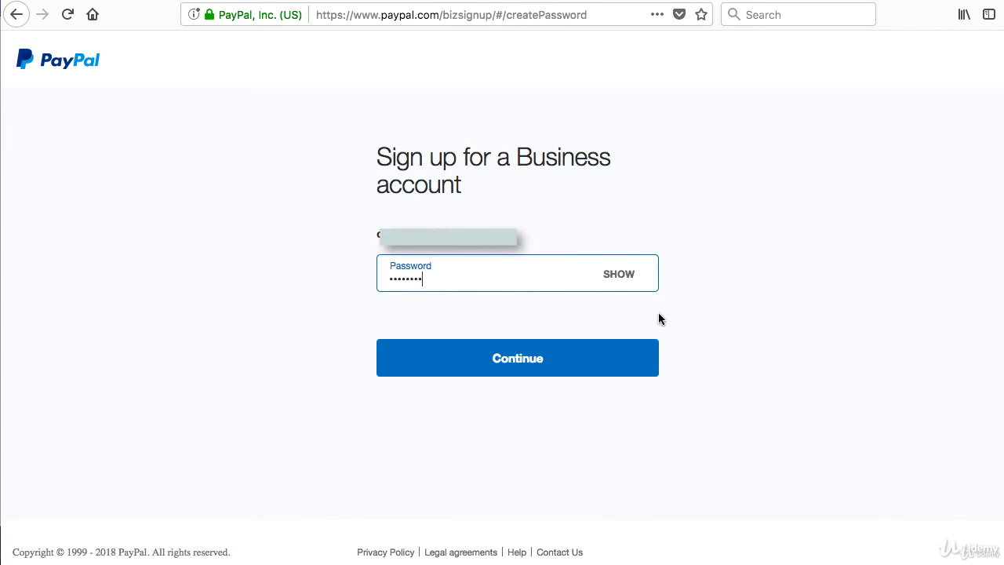
mouse_move(627, 282)
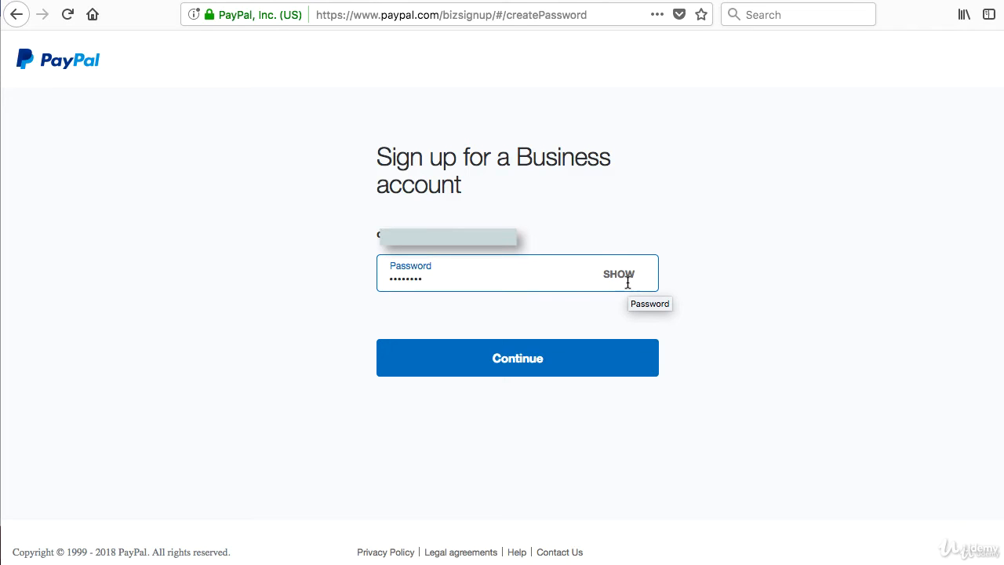
type("•")
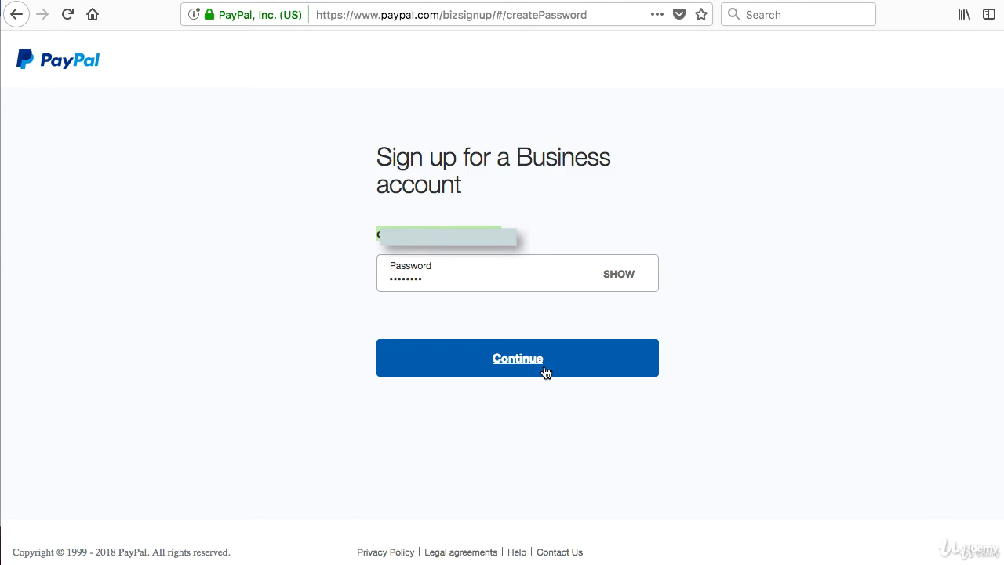
Step: Submit the password and move down the business details form to the address section
left_click(518, 358)
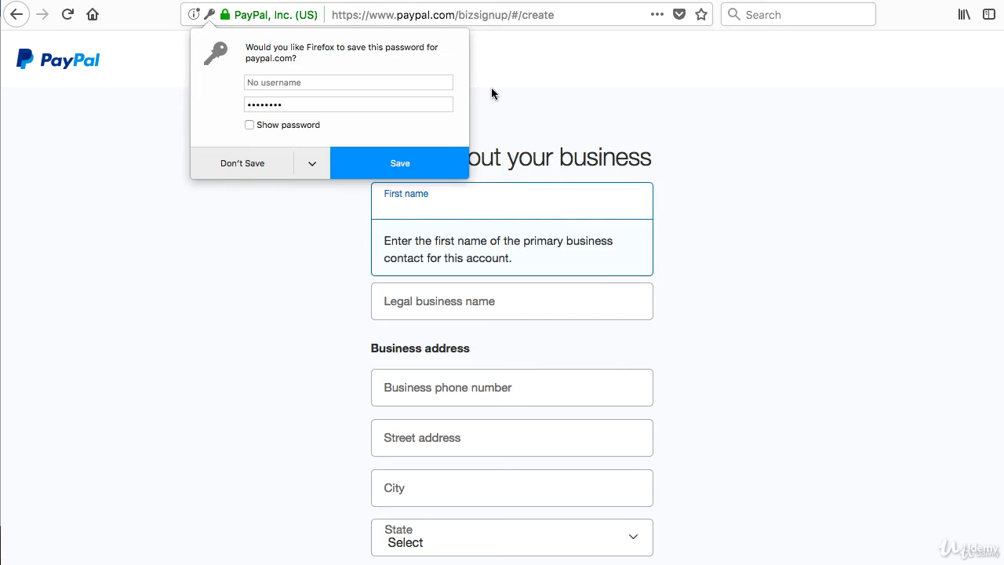
mouse_move(451, 169)
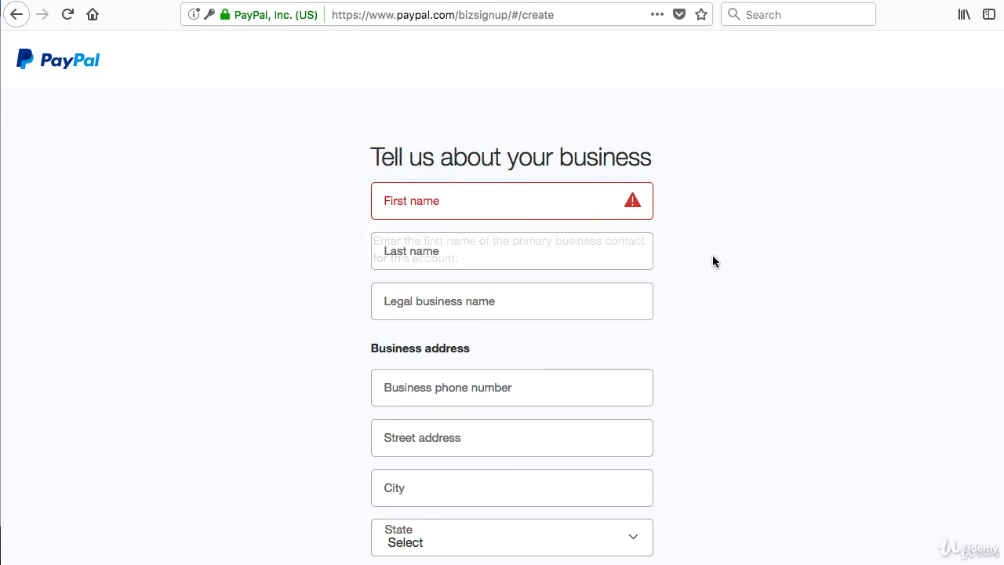
left_click(512, 251)
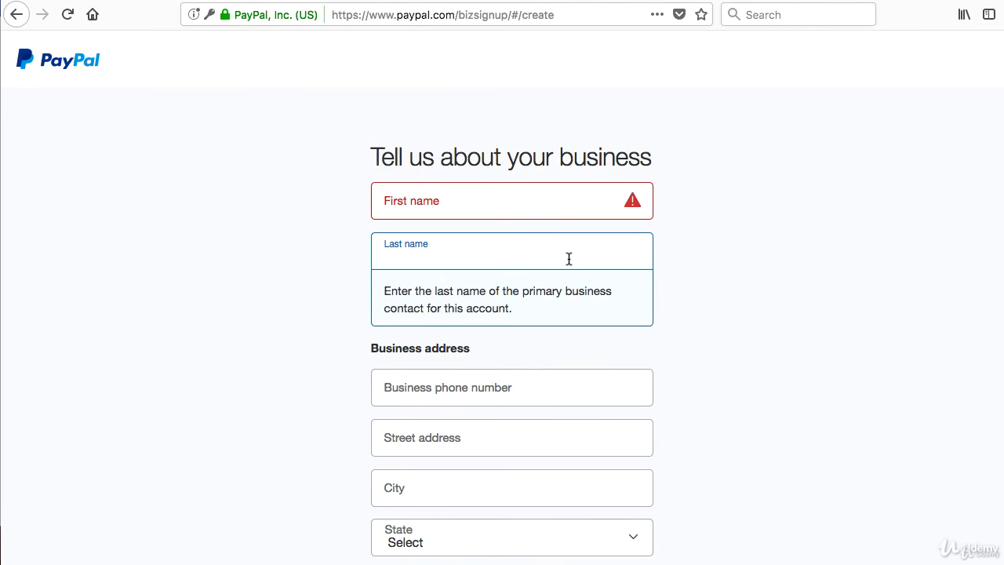
left_click(511, 301)
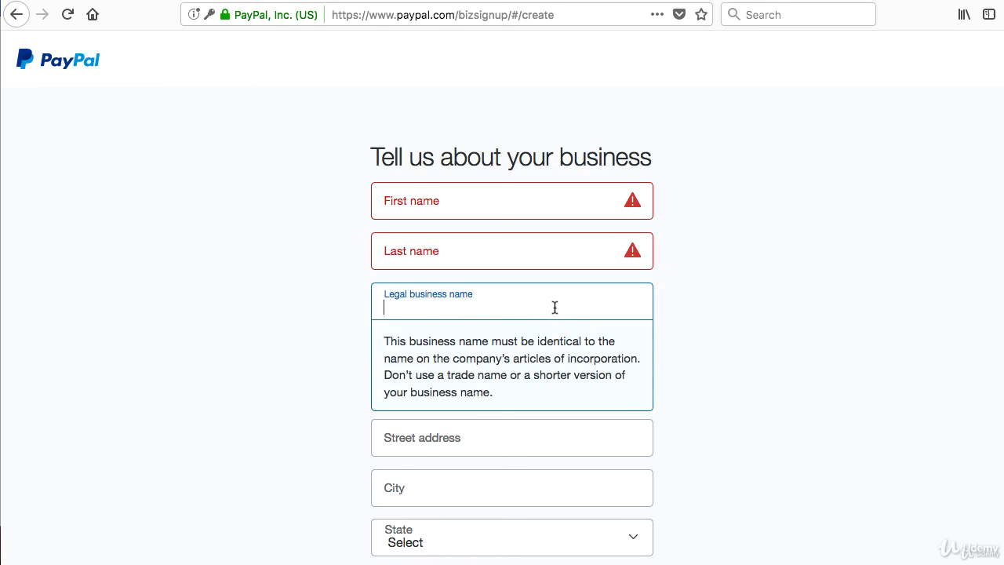
mouse_move(952, 226)
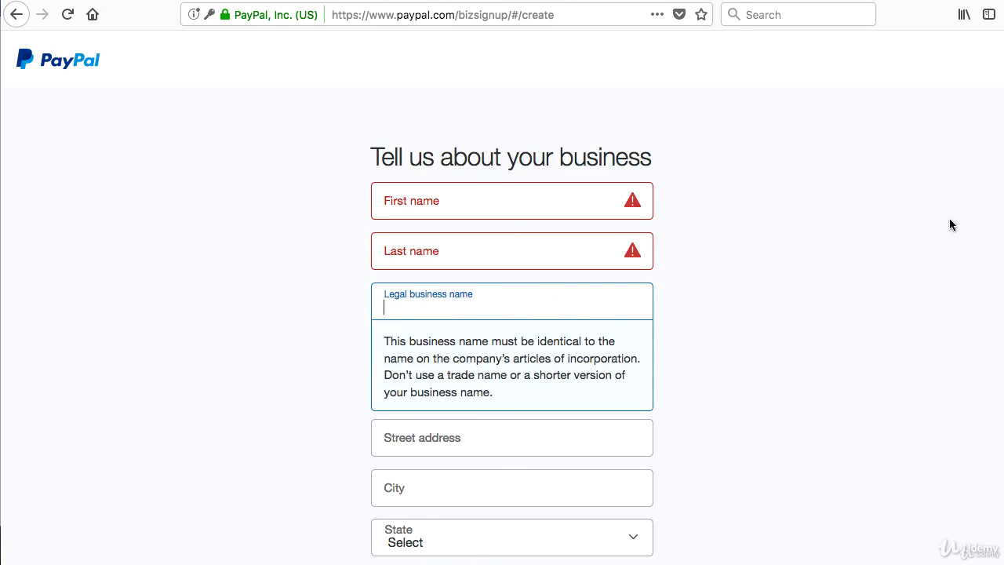
scroll("down", 3)
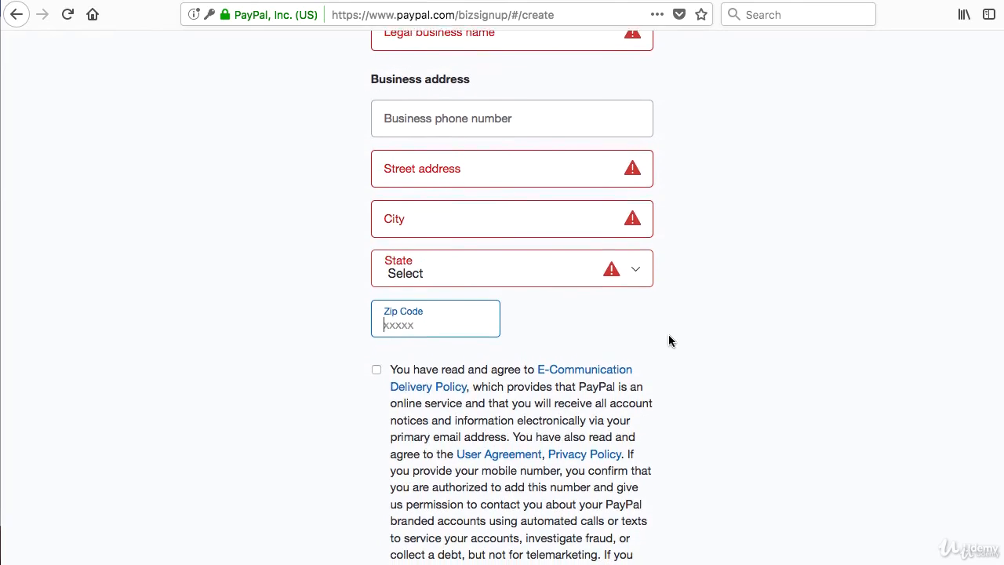
scroll("down", 3)
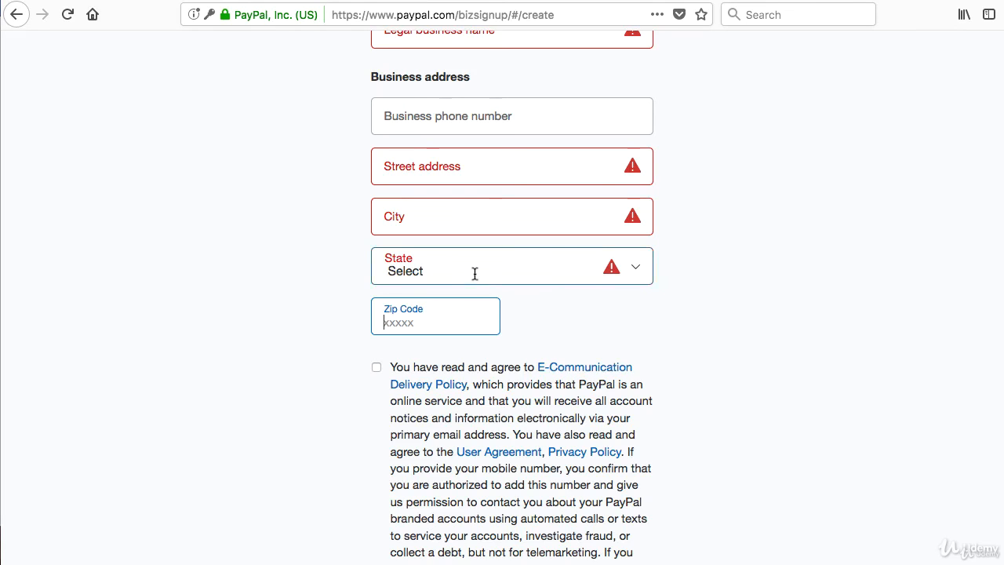
Step: Tick the policies and user agreement checkbox
left_click(511, 117)
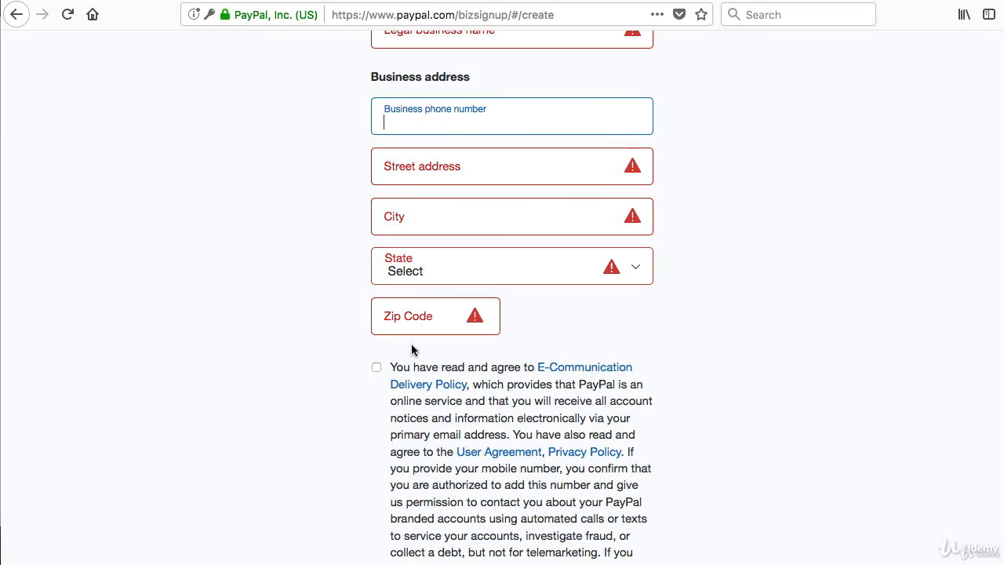
left_click(376, 367)
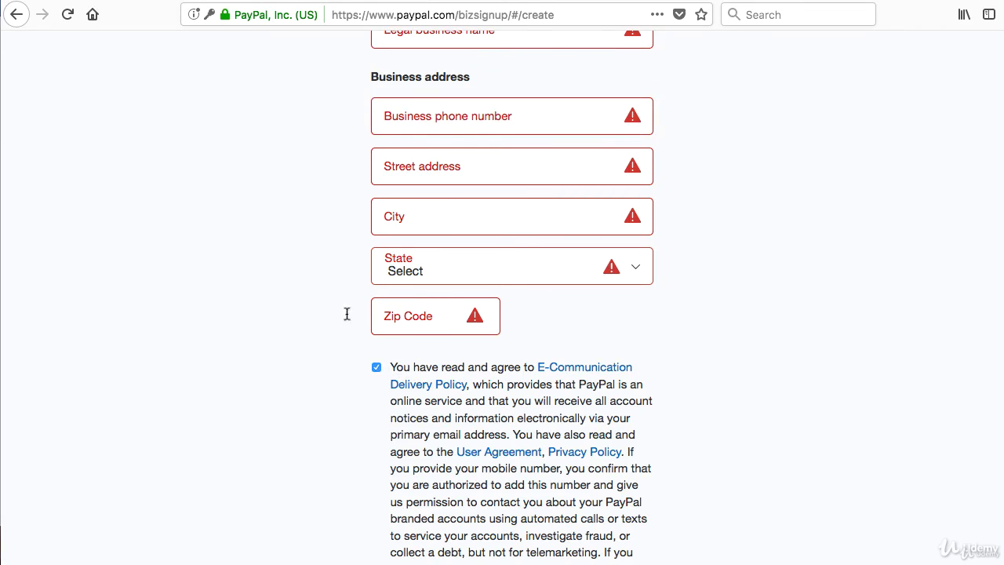
mouse_move(851, 314)
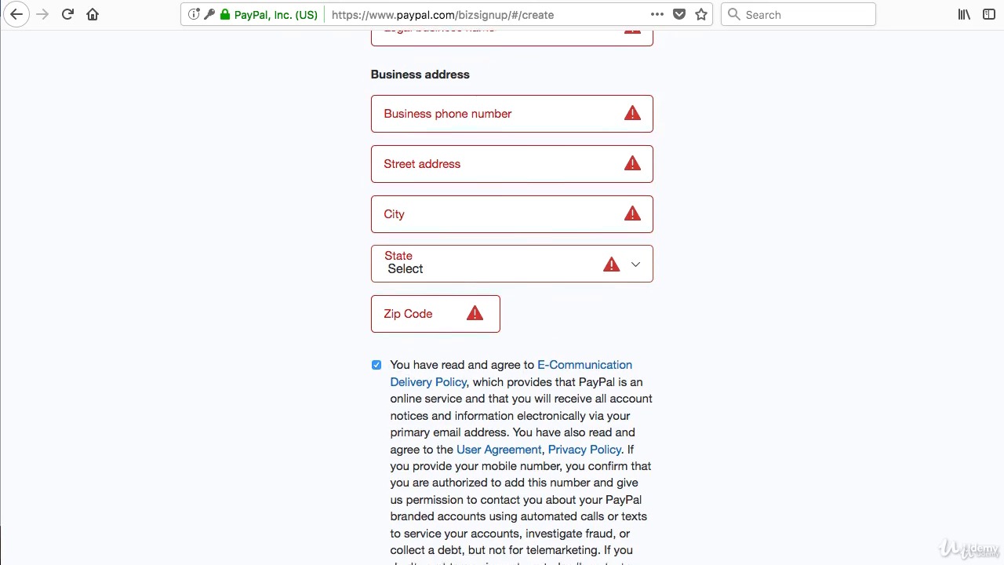
scroll("down", 3)
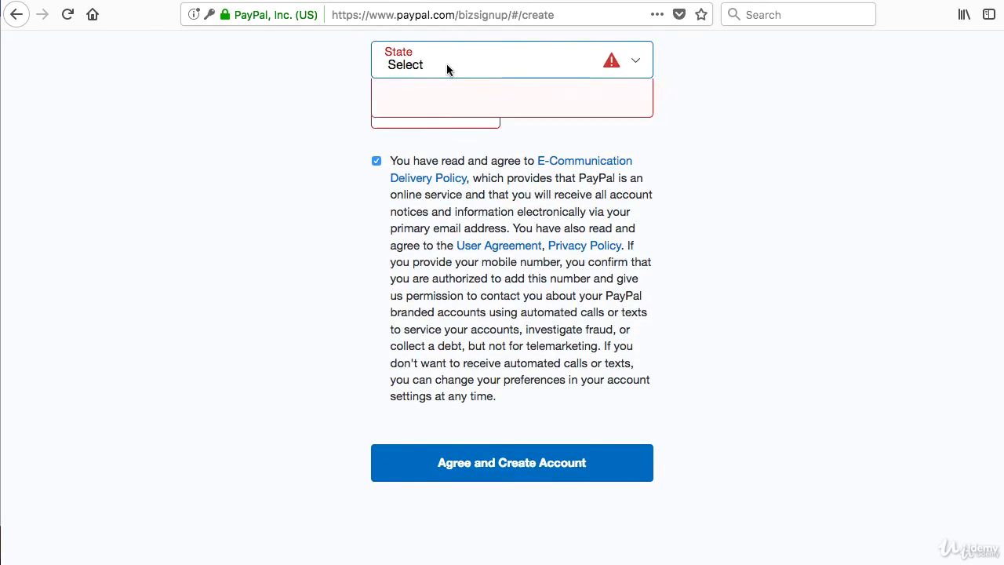
Step: Set the state to New York and enter zip code 12309
left_click(510, 59)
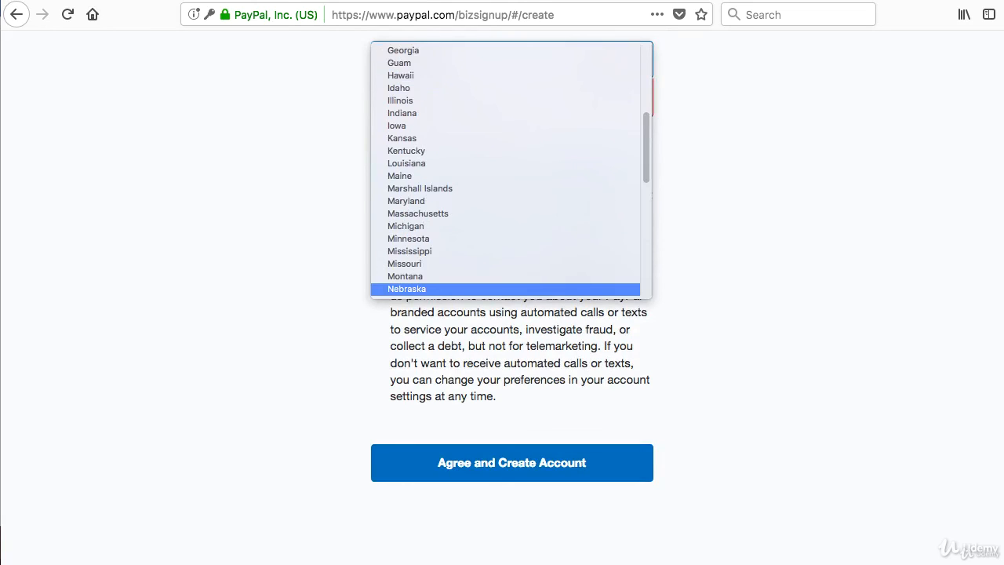
scroll("down", 3)
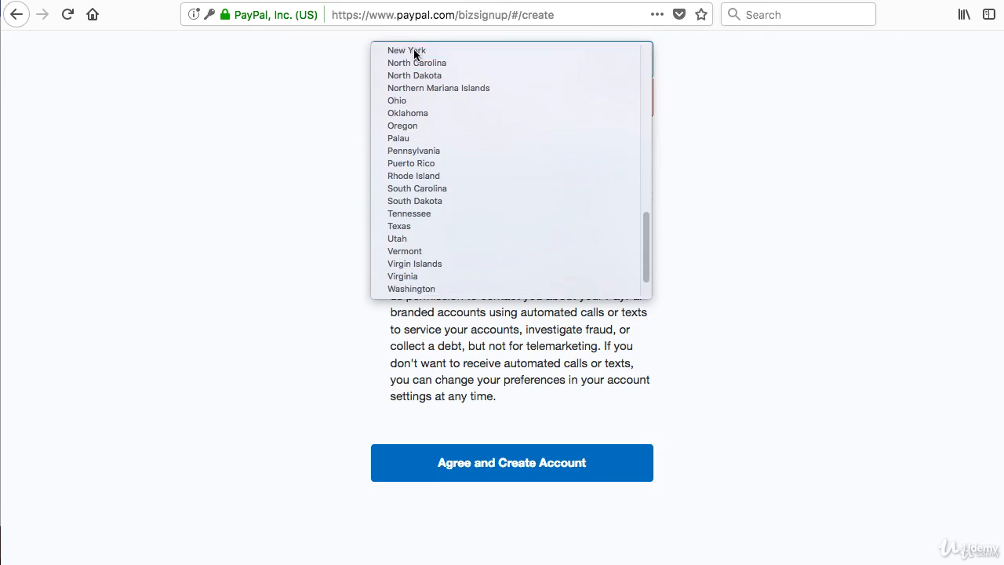
left_click(407, 50)
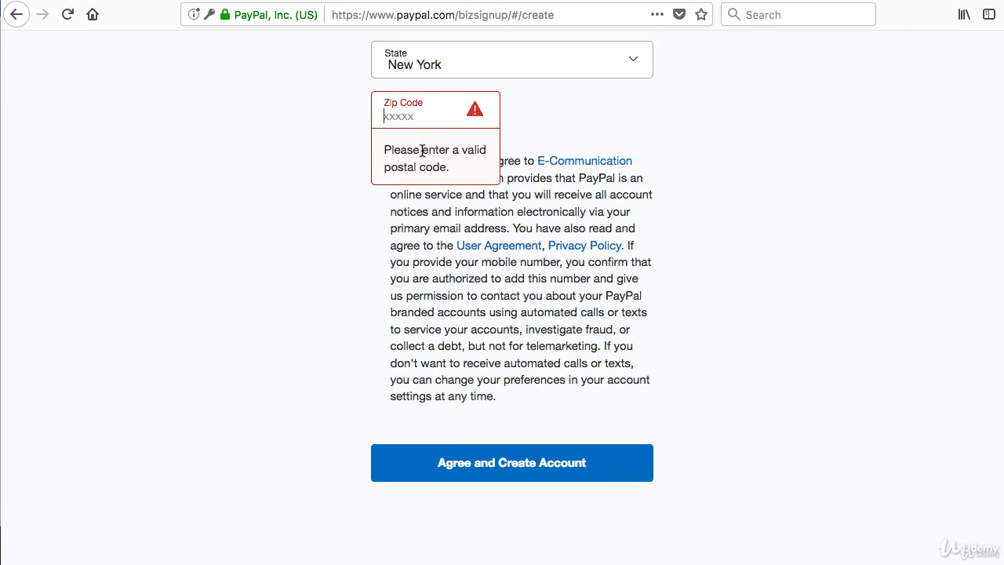
type("12309")
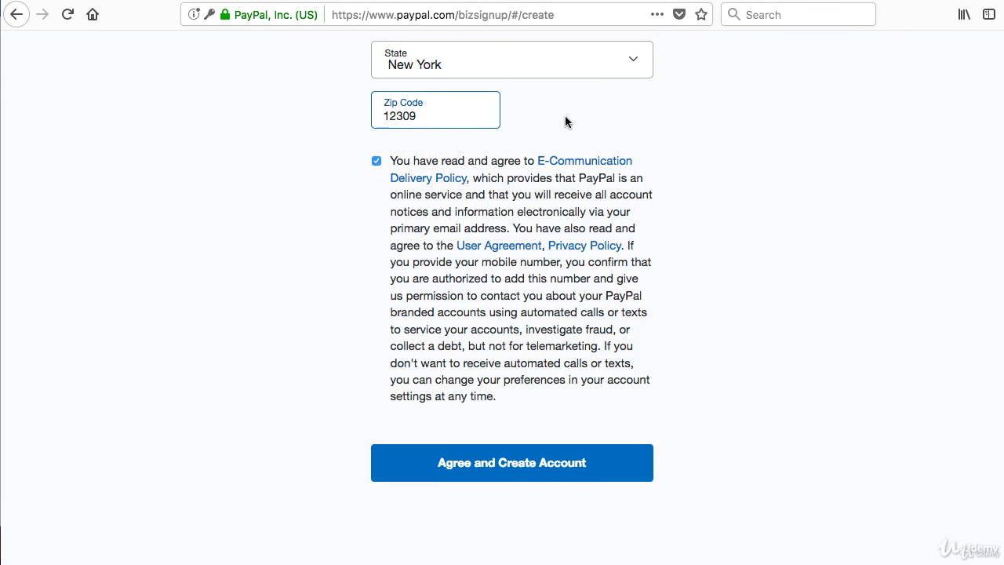